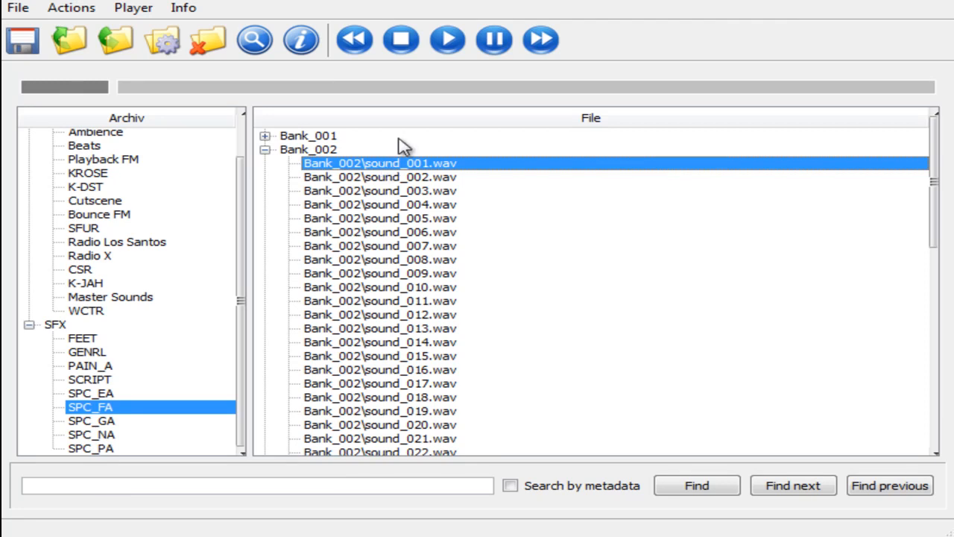
mouse_move(447, 40)
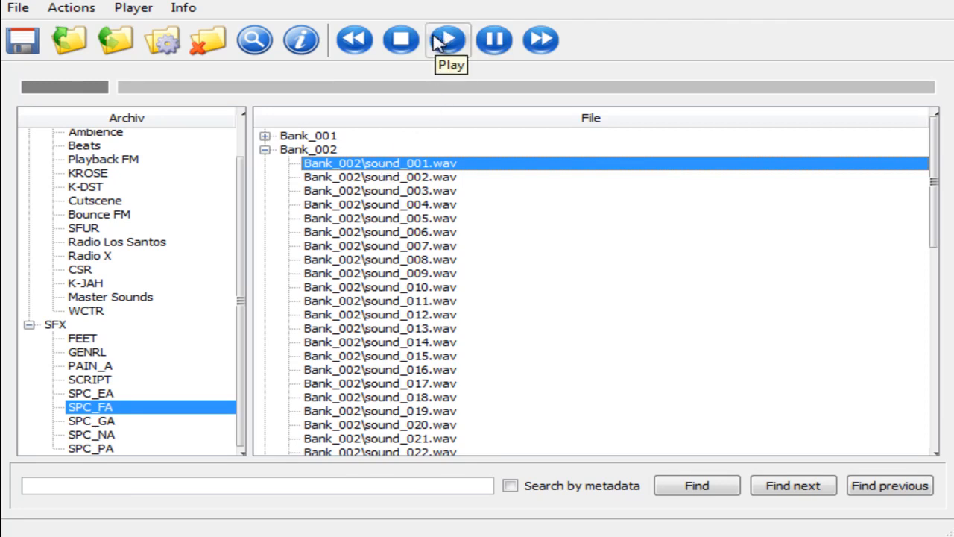
- Play the SPC_FA Bank_002 sounds in sequence, from sound_001.wav through sound_013.wav
click(380, 177)
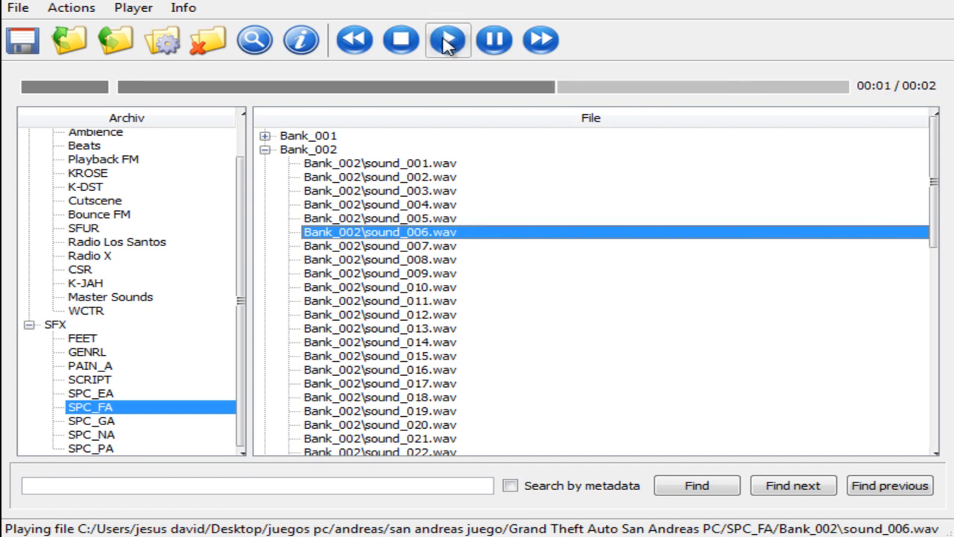
click(379, 245)
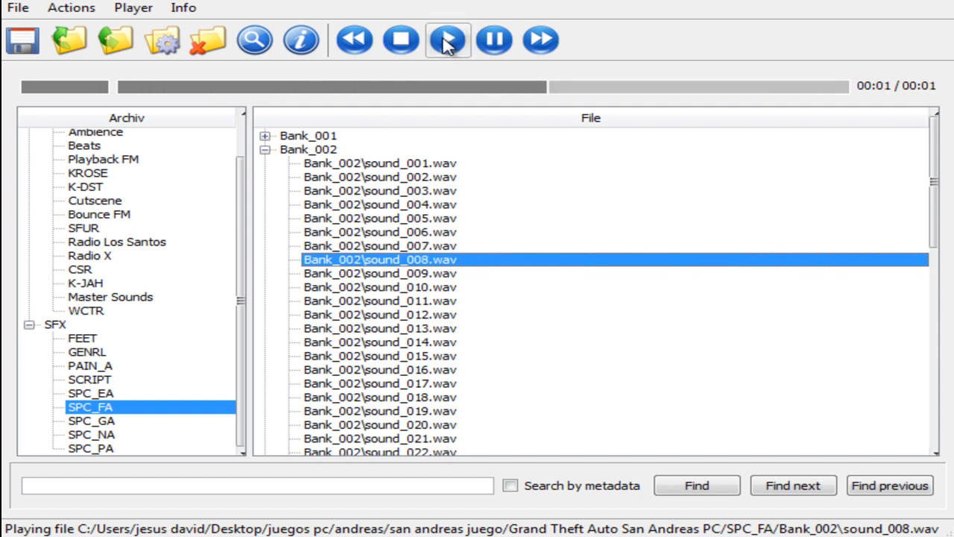
click(379, 273)
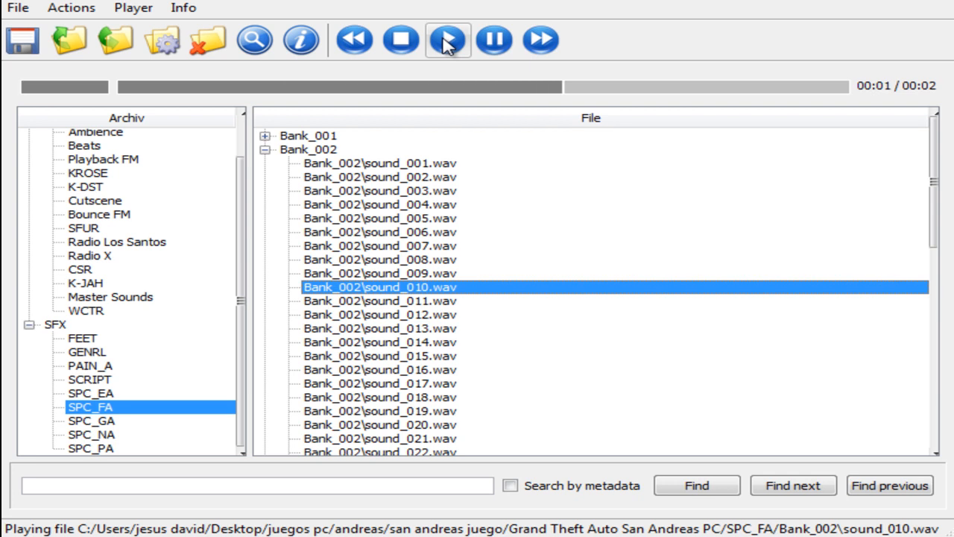
click(380, 301)
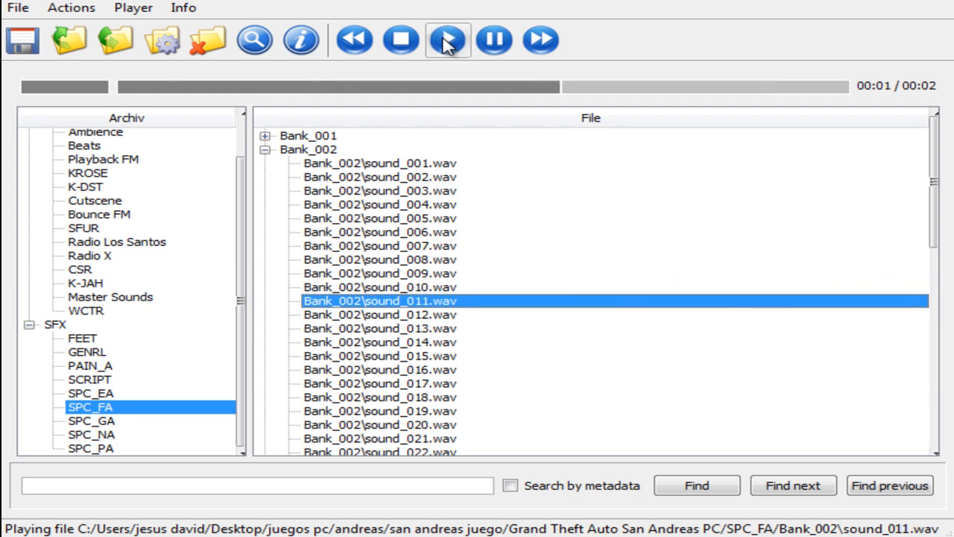
click(380, 313)
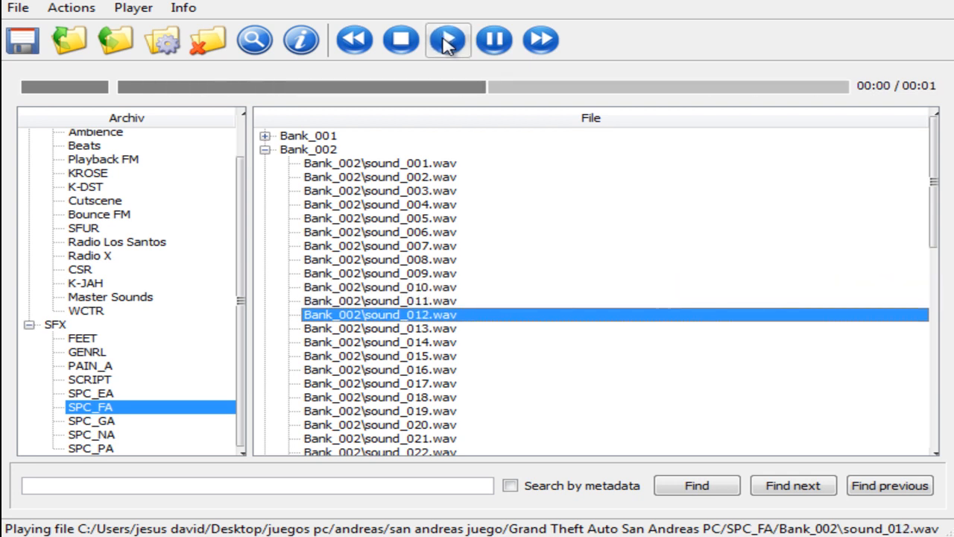
click(379, 328)
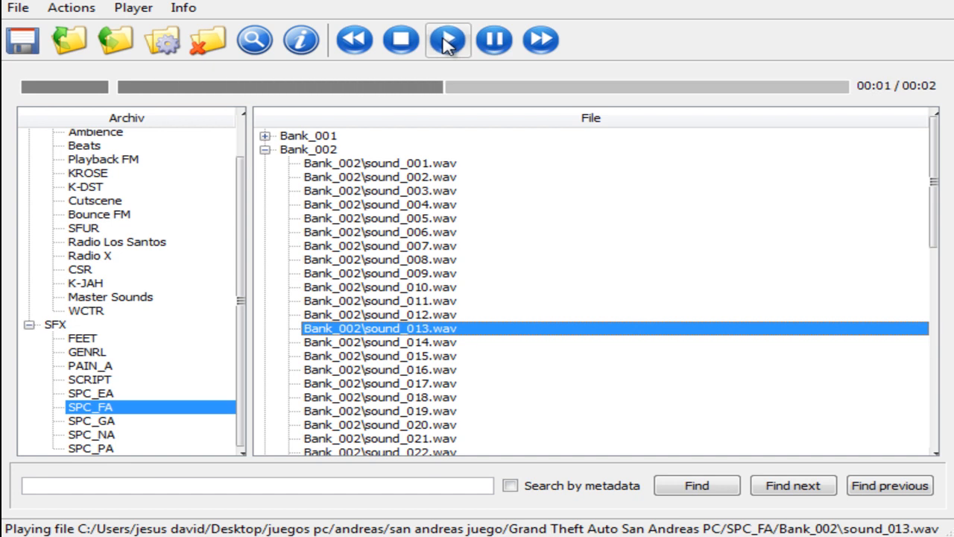
- Continue Bank_002 playback from the Play toolbar button up to sound_023.wav
click(380, 342)
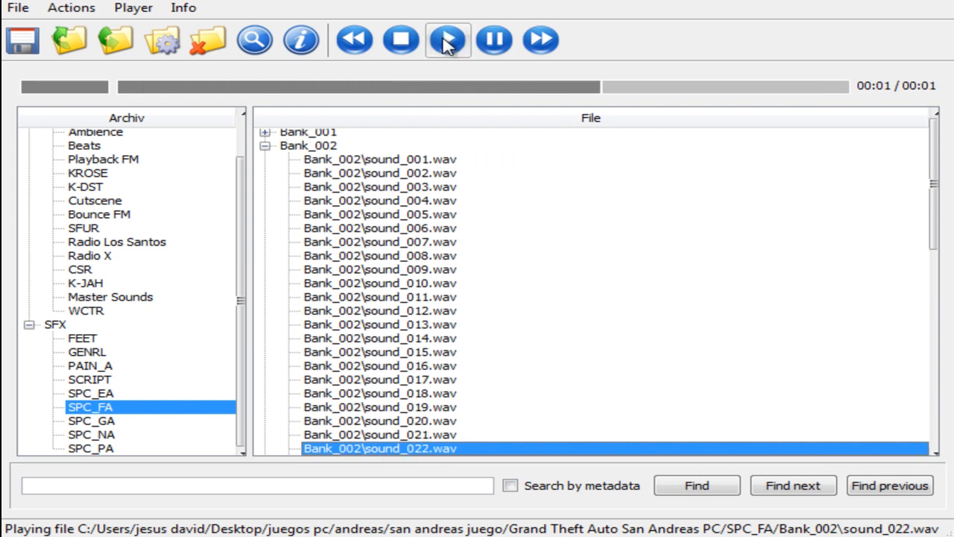
click(447, 39)
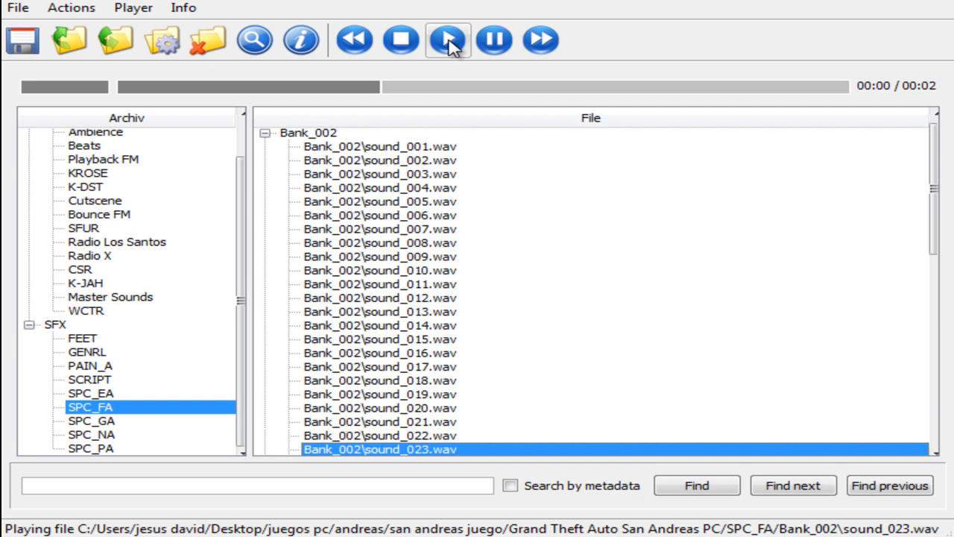